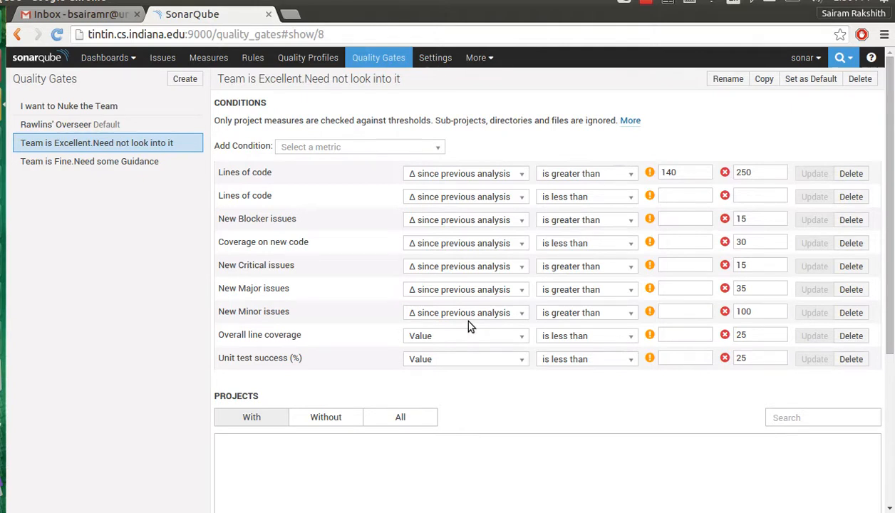
pyautogui.moveTo(157, 232)
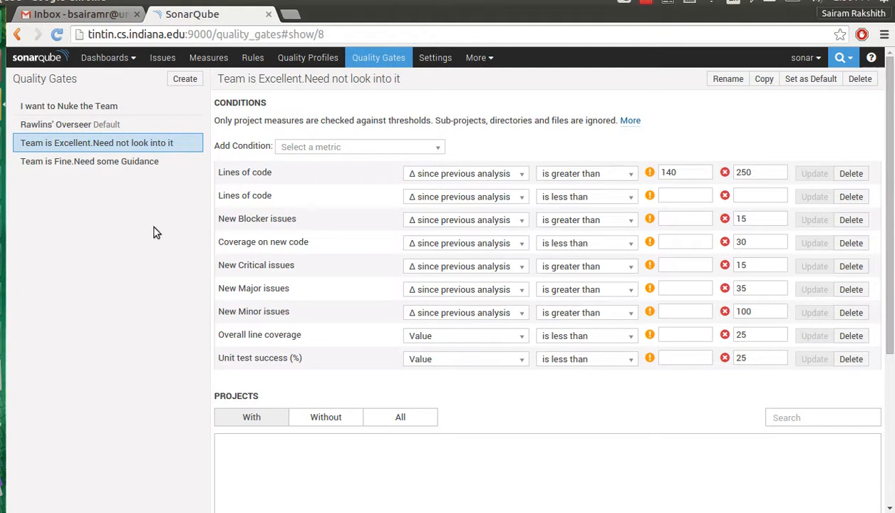
pyautogui.moveTo(72, 194)
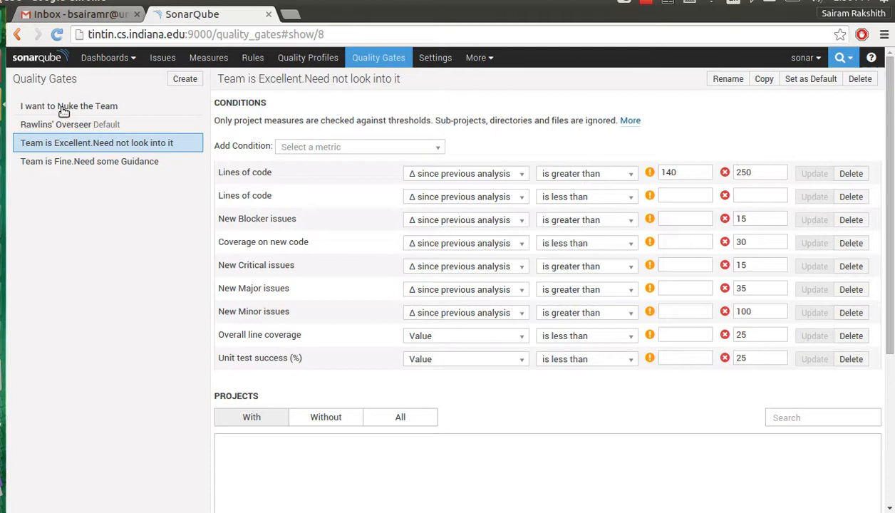
pyautogui.moveTo(47, 124)
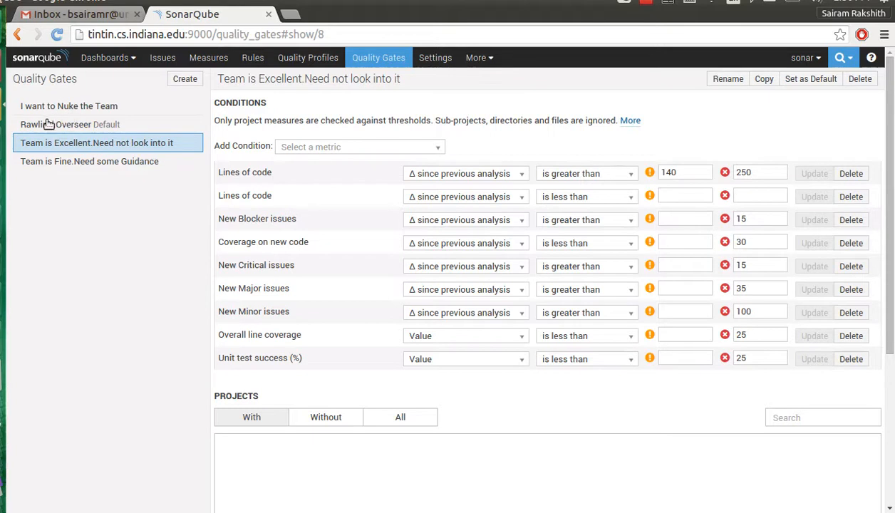
# View the conditions of the default Rawlins' Overseer quality gate
pyautogui.click(70, 124)
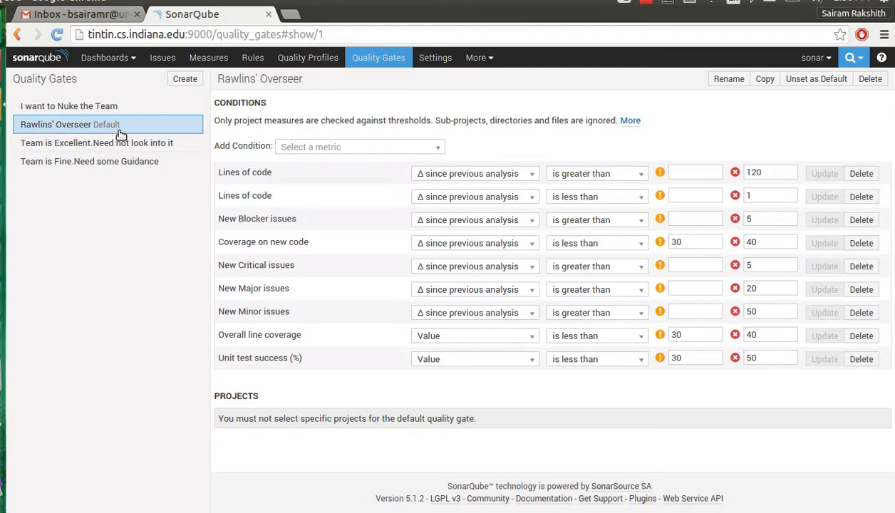
pyautogui.moveTo(102, 162)
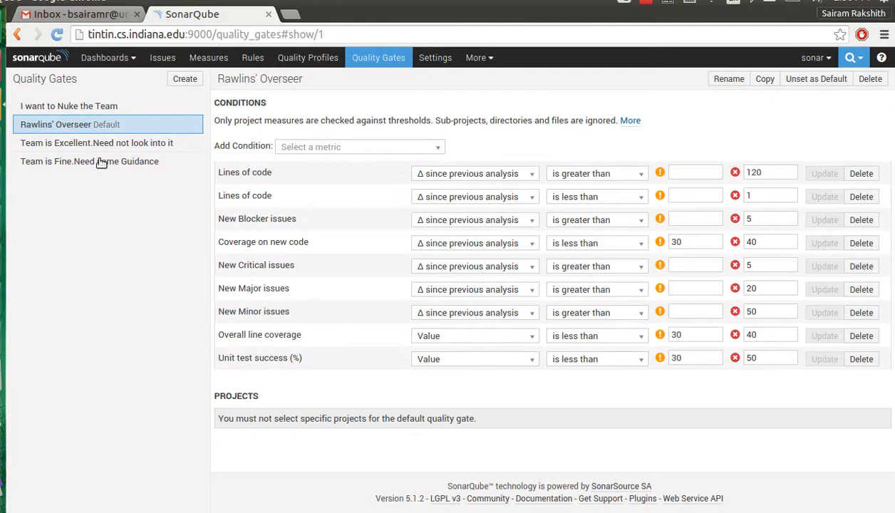
pyautogui.moveTo(71, 188)
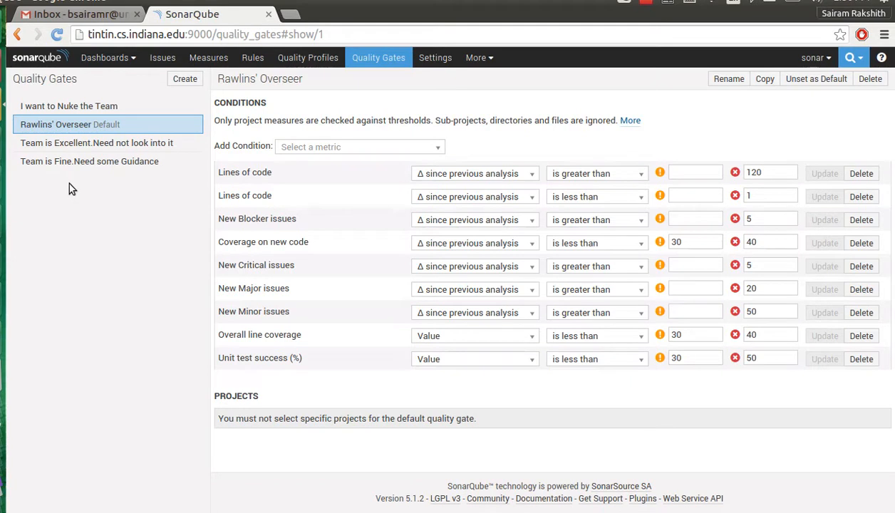
pyautogui.moveTo(71, 188)
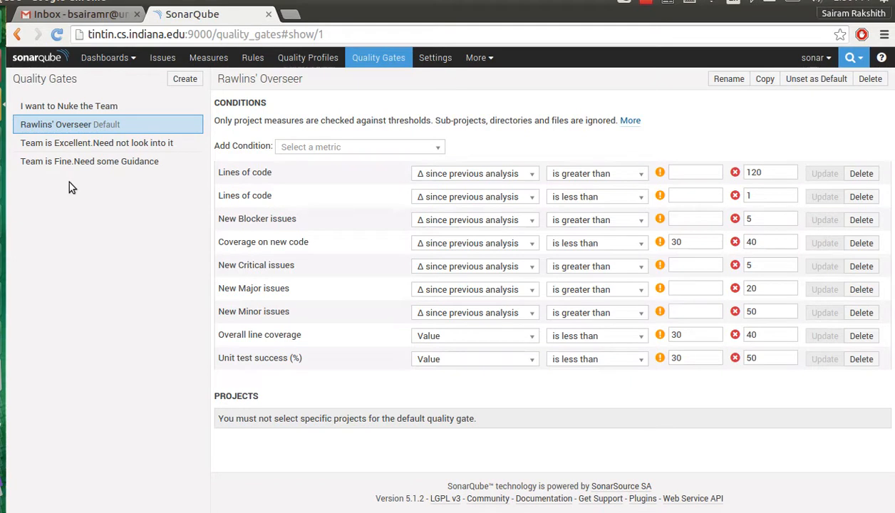
pyautogui.moveTo(72, 157)
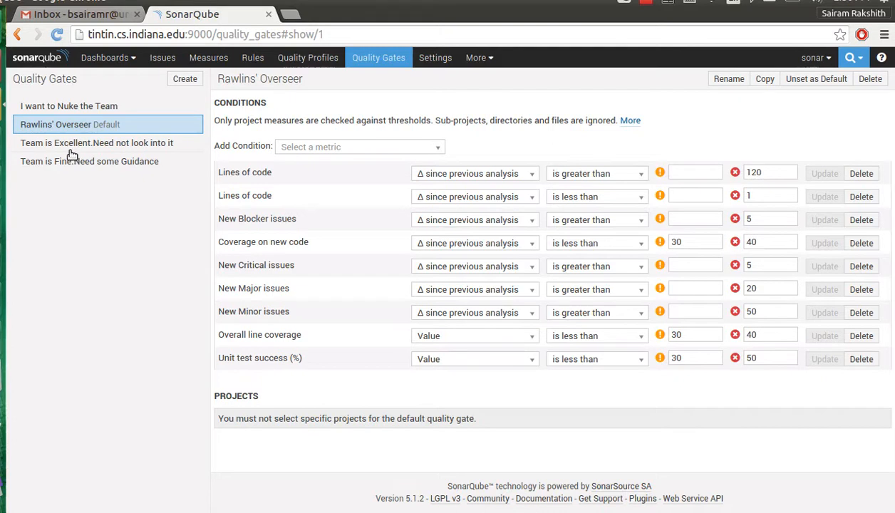
# Show the Team is Excellent gate's Projects section listing All projects, associated or not
pyautogui.click(97, 143)
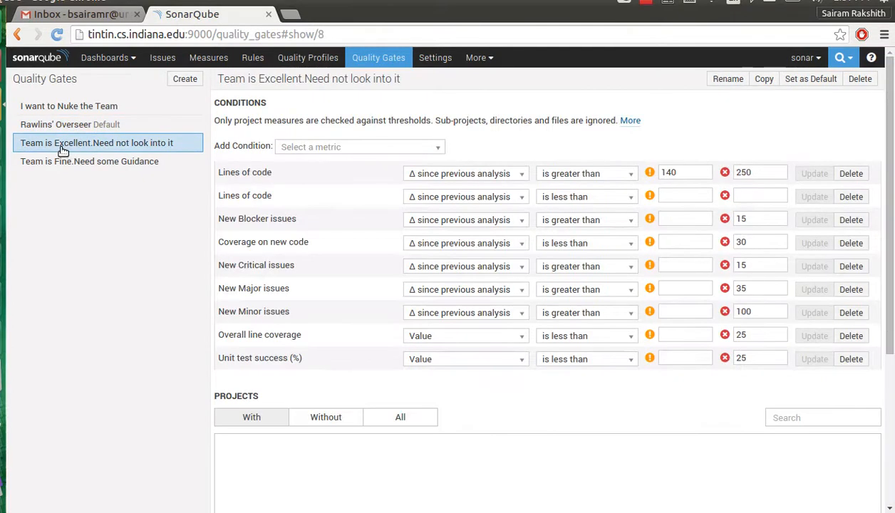
pyautogui.moveTo(131, 149)
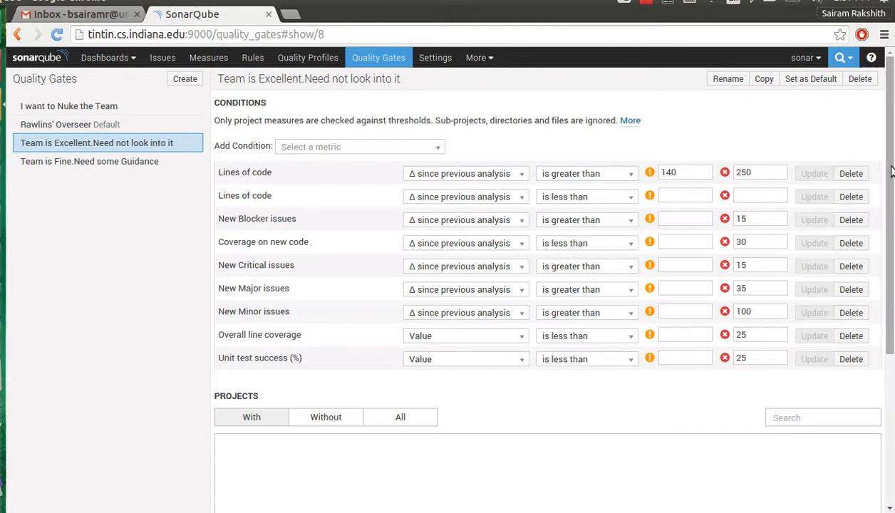
pyautogui.scroll(-3)
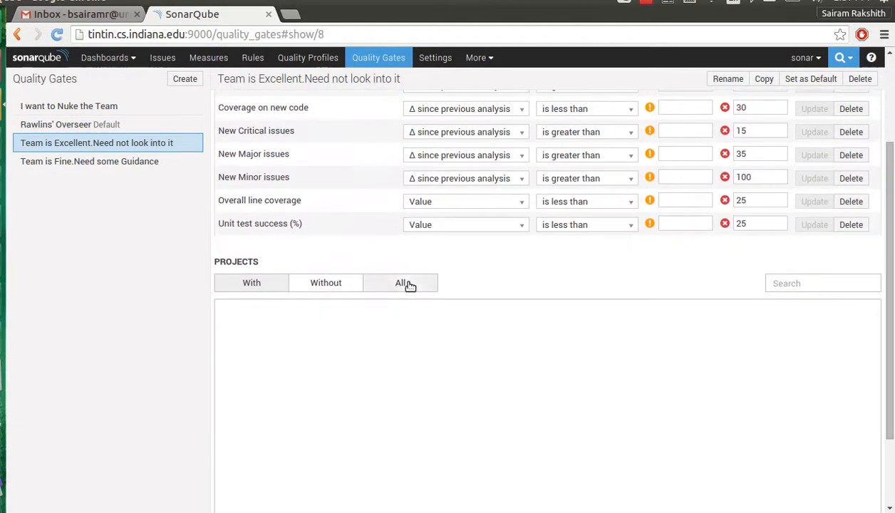
pyautogui.click(399, 283)
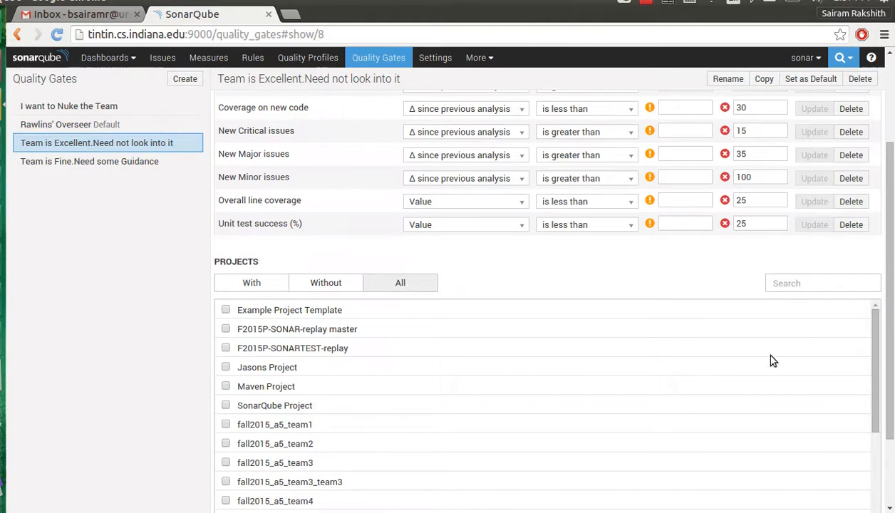
pyautogui.scroll(-3)
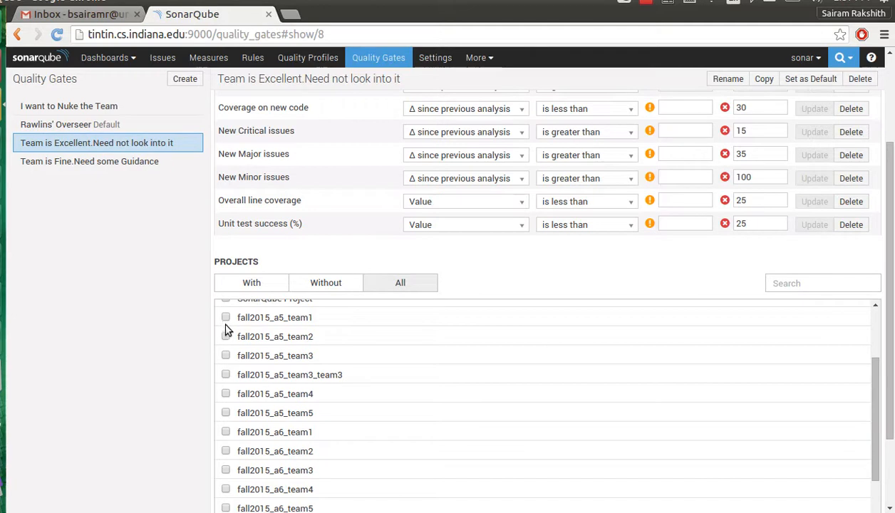
# Associate fall2015_a5_team1 and fall2015_a5_team2 with the gate and filter to projects With it
pyautogui.click(227, 317)
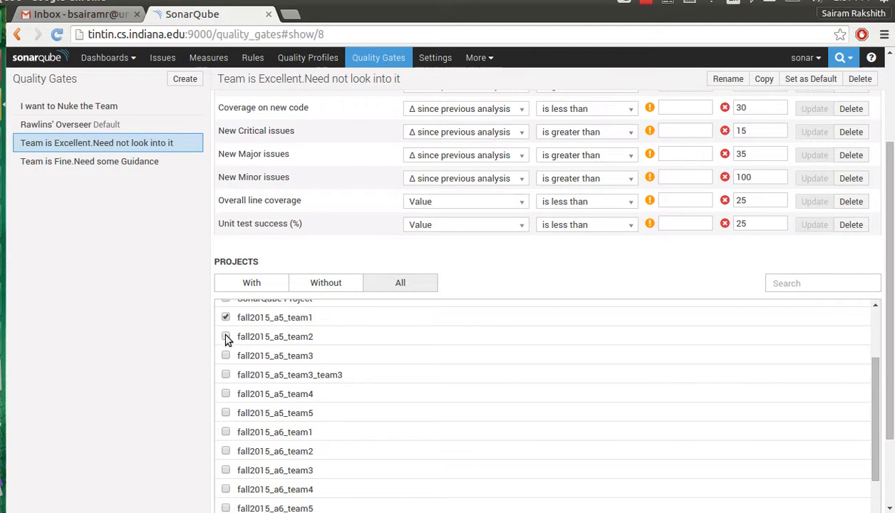
pyautogui.click(226, 336)
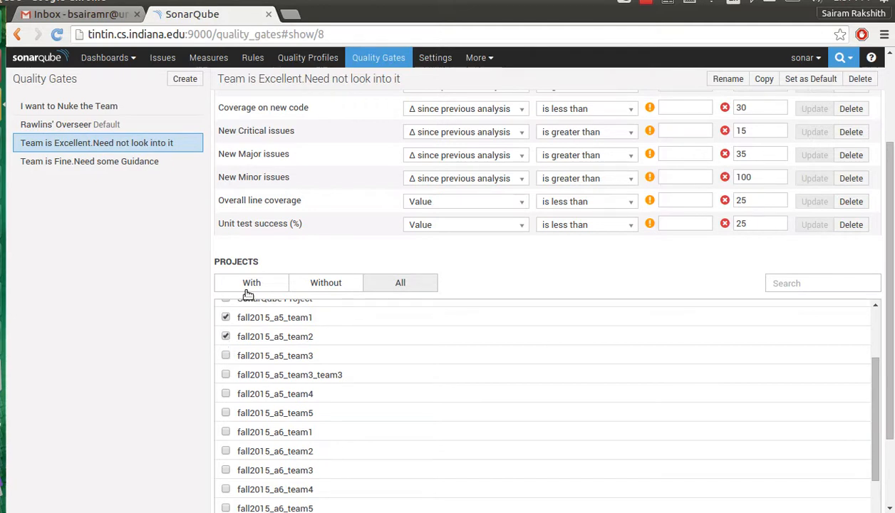
pyautogui.click(251, 283)
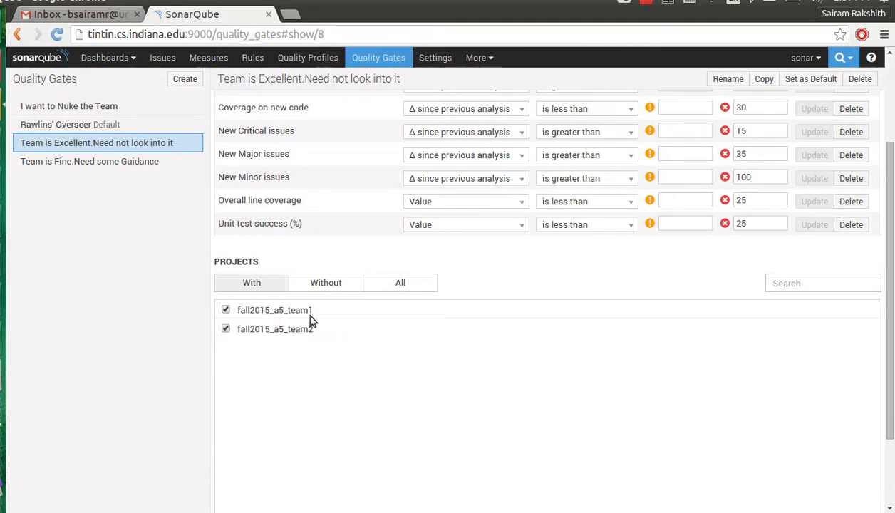
pyautogui.moveTo(74, 191)
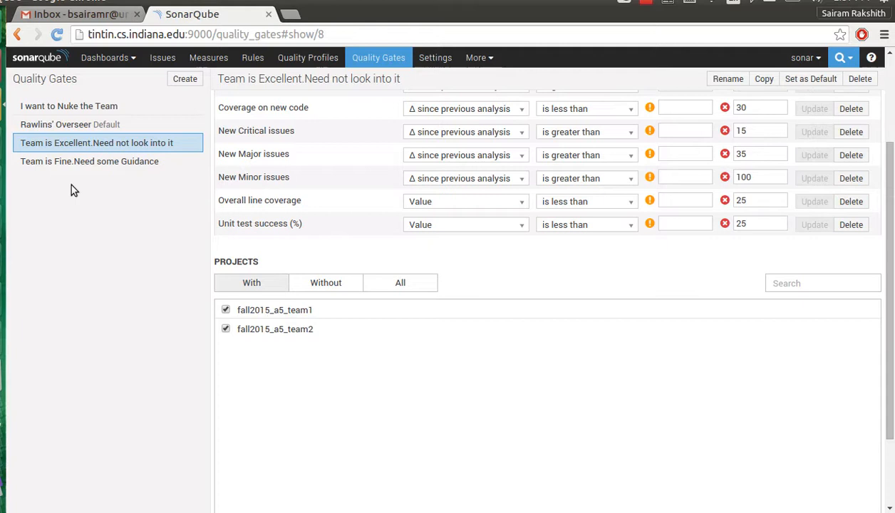
pyautogui.moveTo(126, 152)
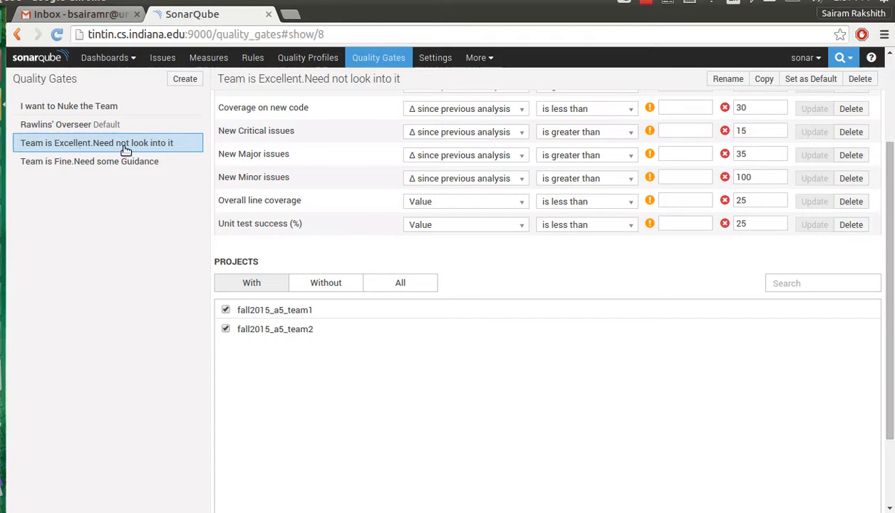
pyautogui.moveTo(111, 199)
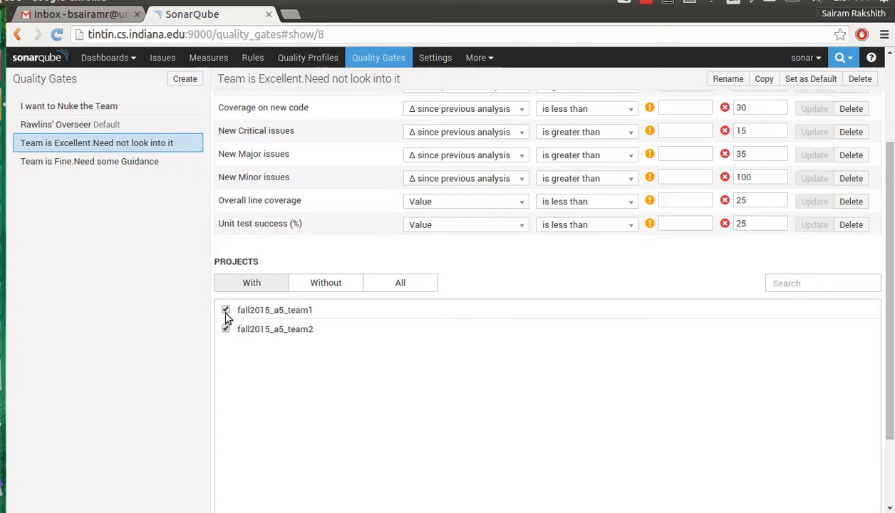
# Detach fall2015_a5_team1 and fall2015_a5_team2 from the gate and return to Rawlins' Overseer
pyautogui.click(227, 309)
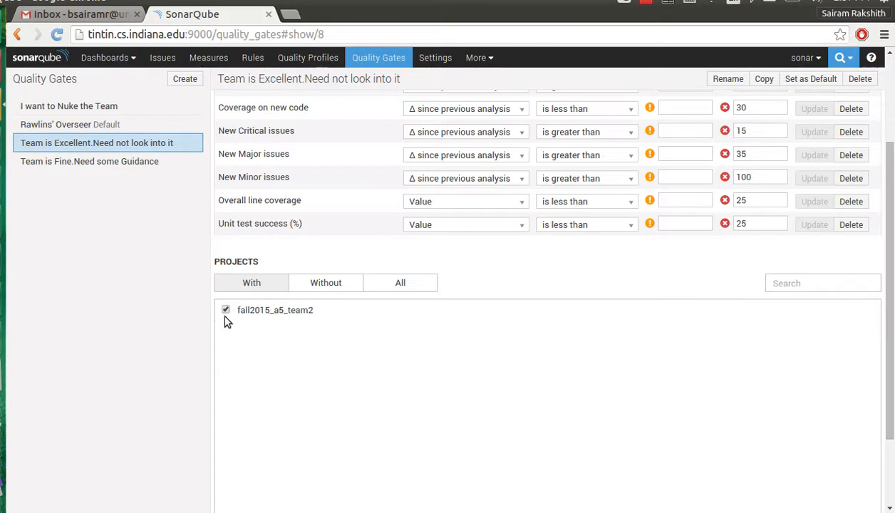
pyautogui.click(227, 309)
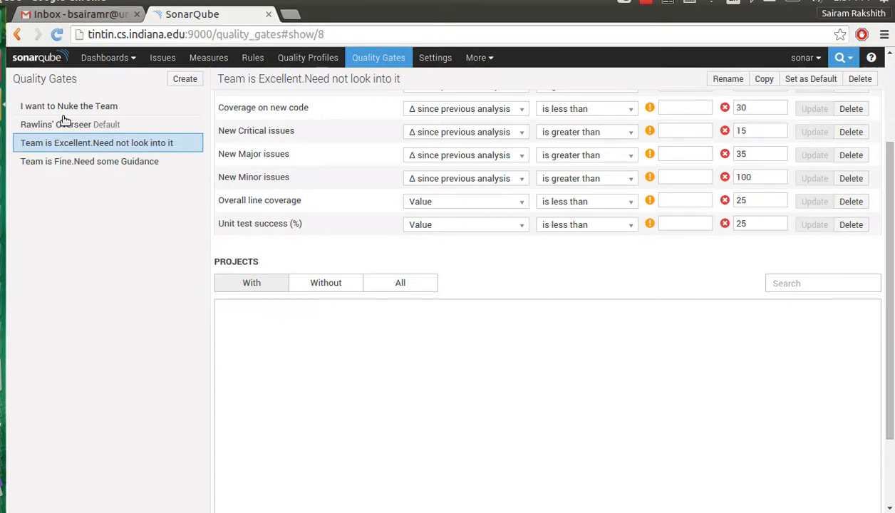
pyautogui.click(56, 124)
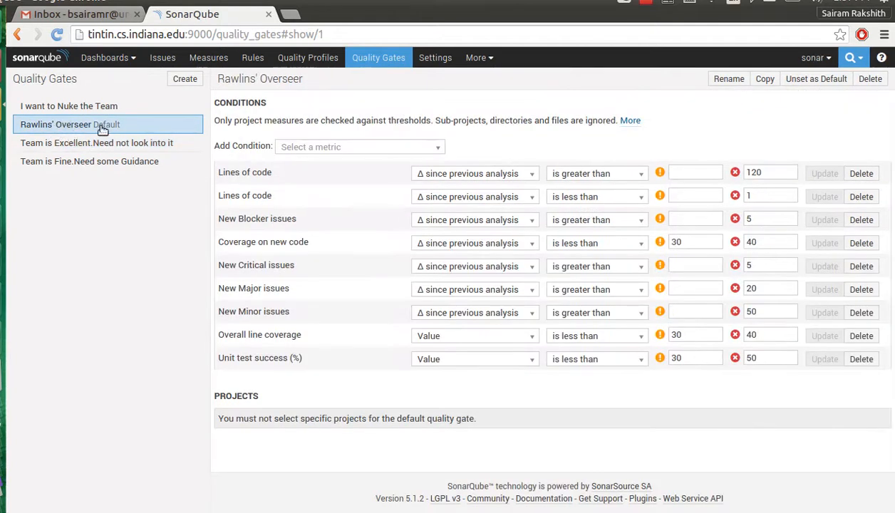